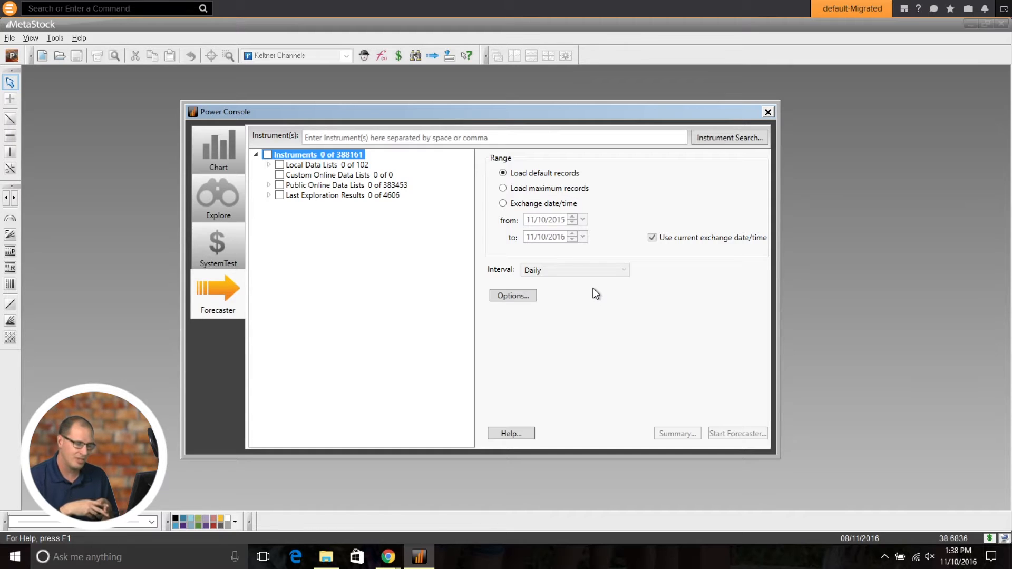
- Enter AAPL.O in the Instrument(s) field and bring up the interval choices
{"action": "left_click", "coordinate": [493, 137]}
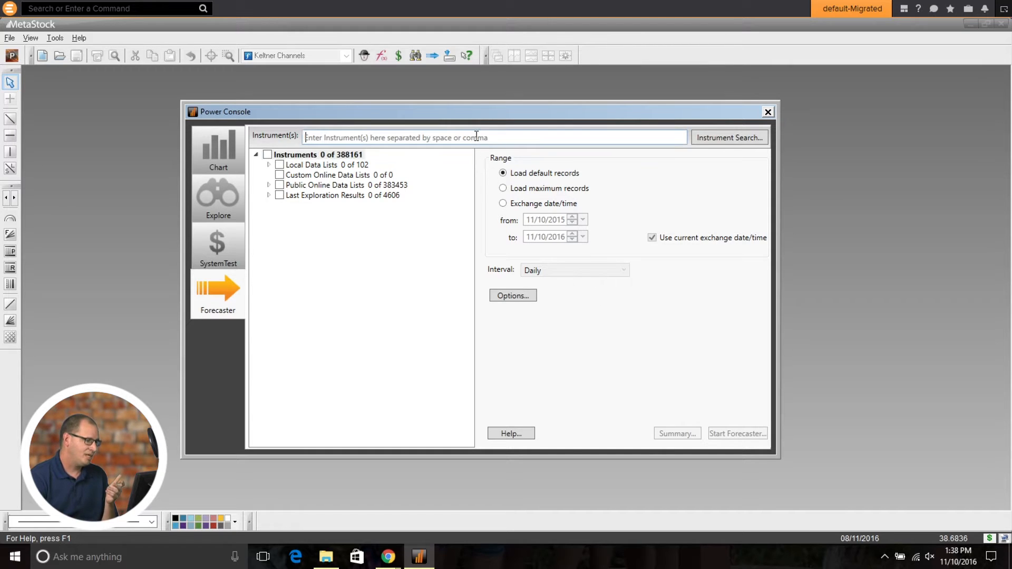
{"action": "type", "text": "AAA"}
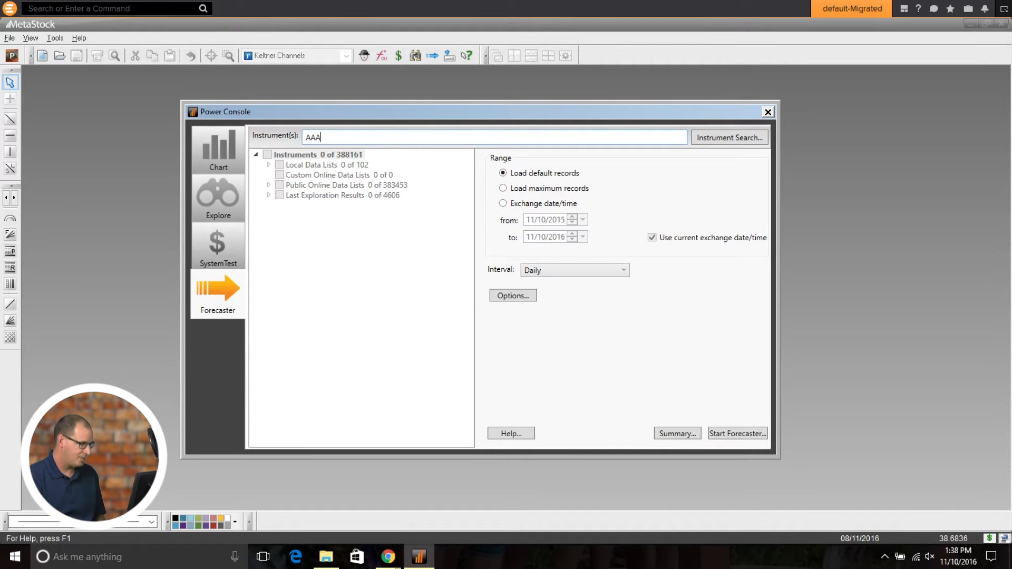
{"action": "type", "text": "AAPL>"}
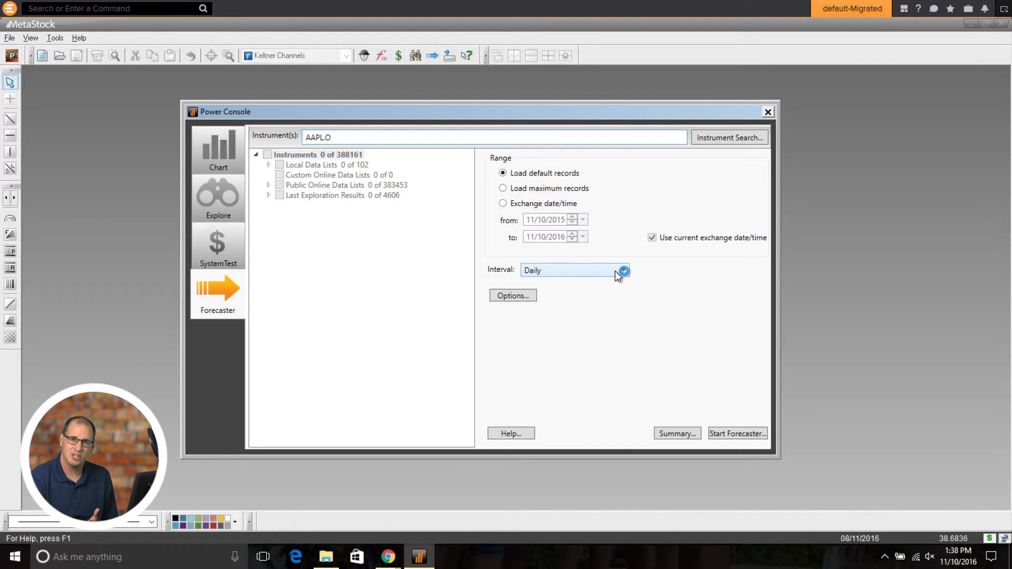
{"action": "left_click", "coordinate": [622, 270]}
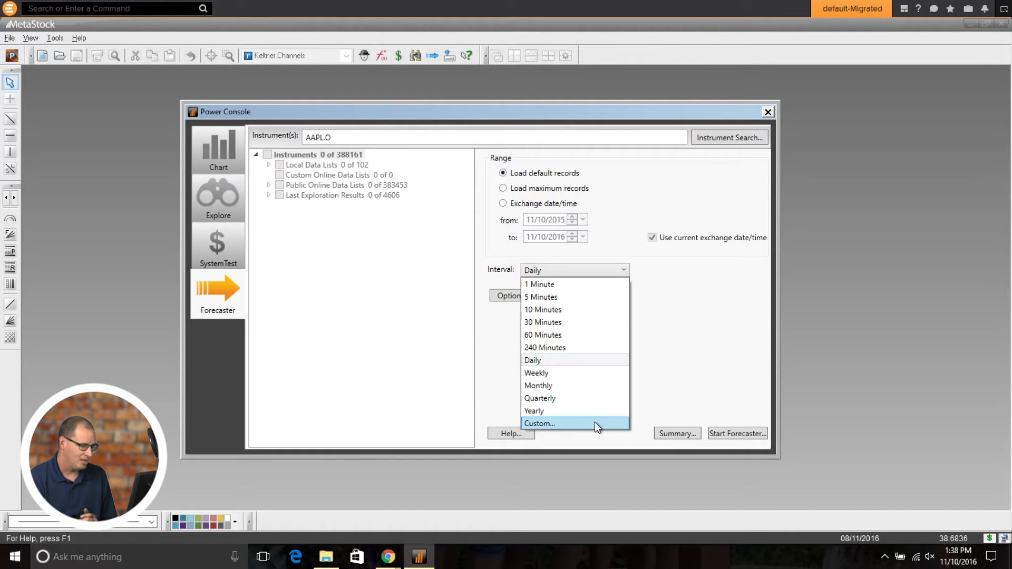
- Define a custom interval of 75 minutes and confirm it
{"action": "left_click", "coordinate": [539, 424]}
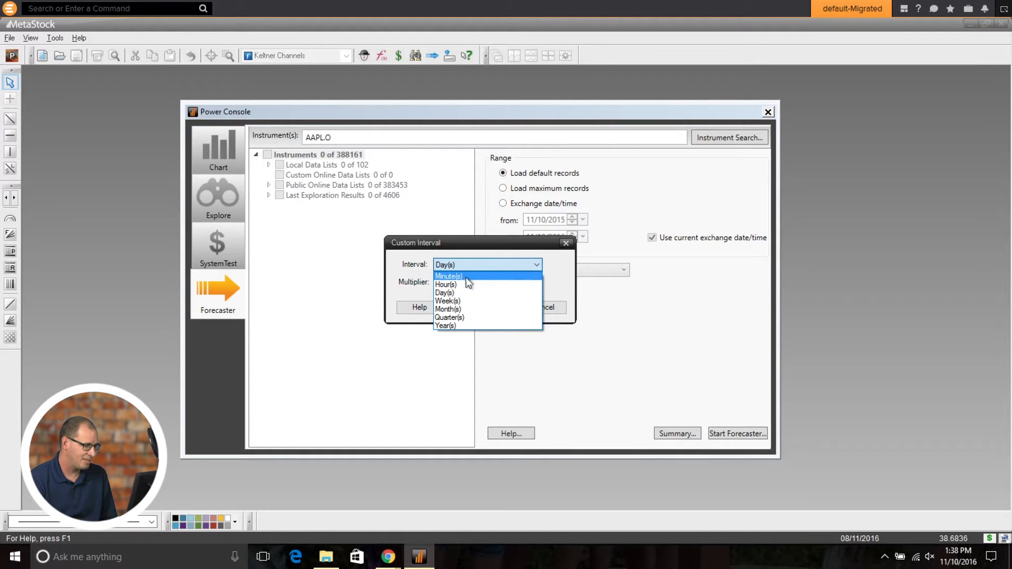
{"action": "left_click", "coordinate": [447, 277]}
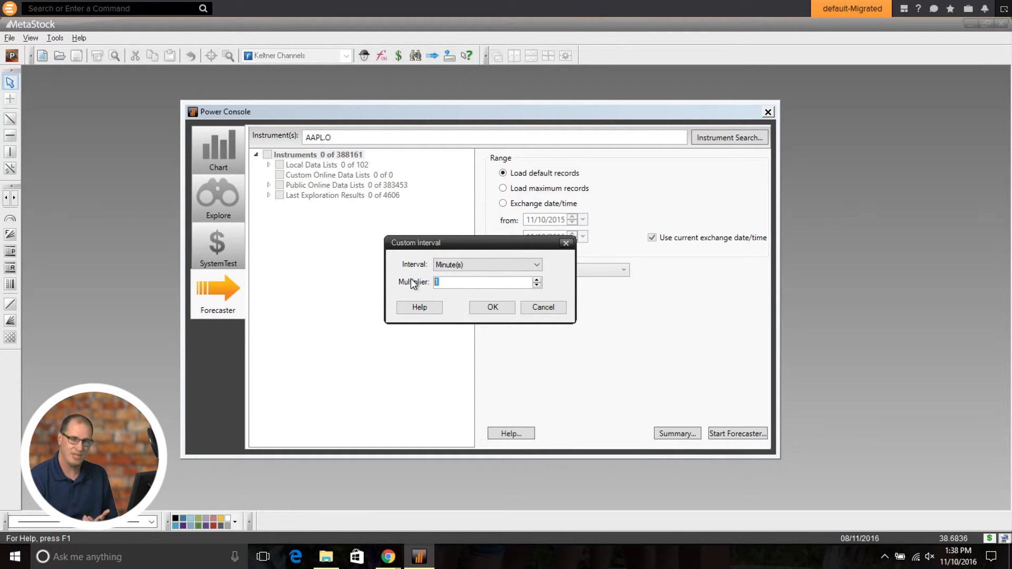
{"action": "type", "text": "75"}
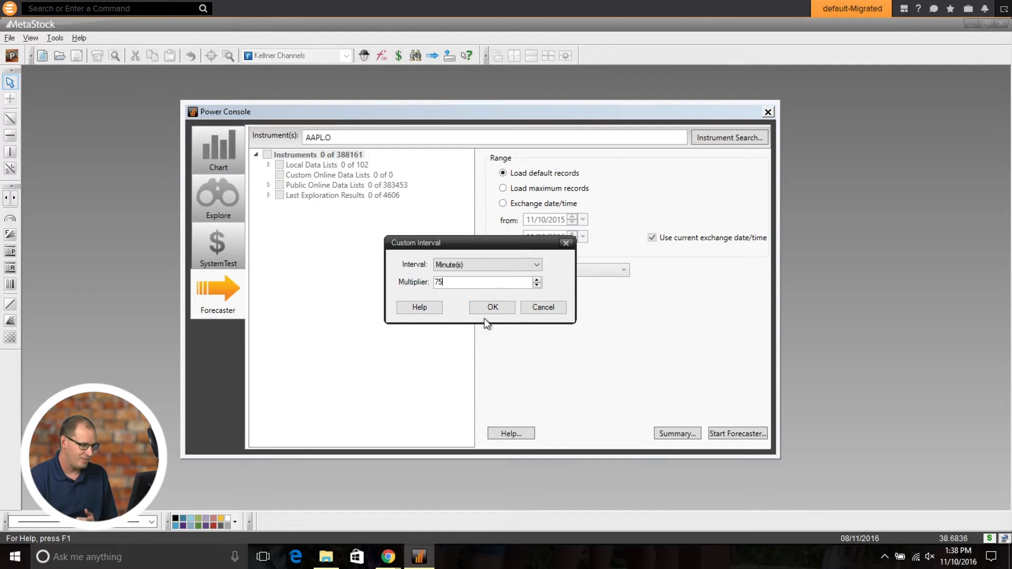
{"action": "left_click", "coordinate": [491, 307]}
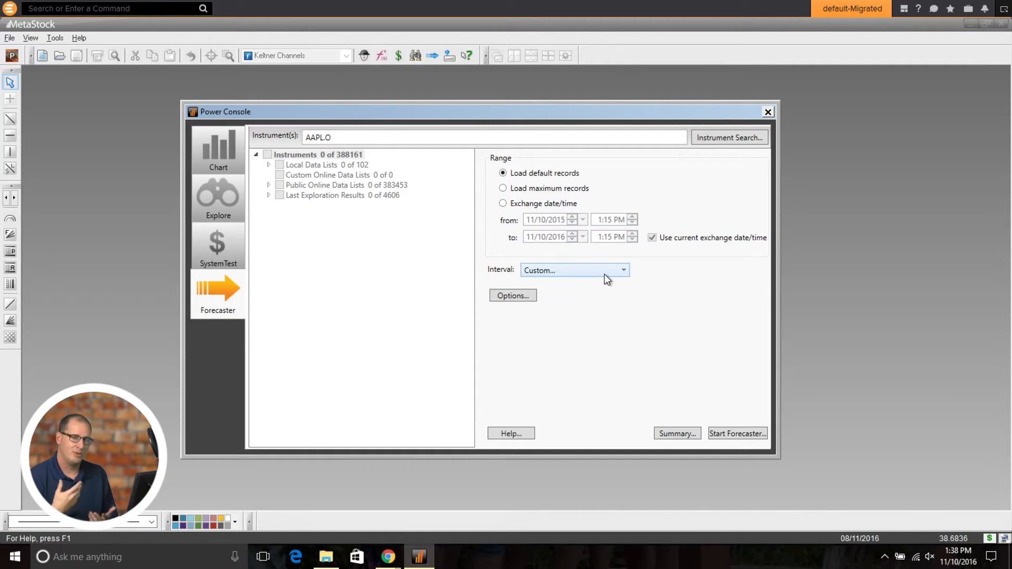
- Switch the interval from the custom 75-minute setting to 30 Minutes
{"action": "left_click", "coordinate": [573, 270]}
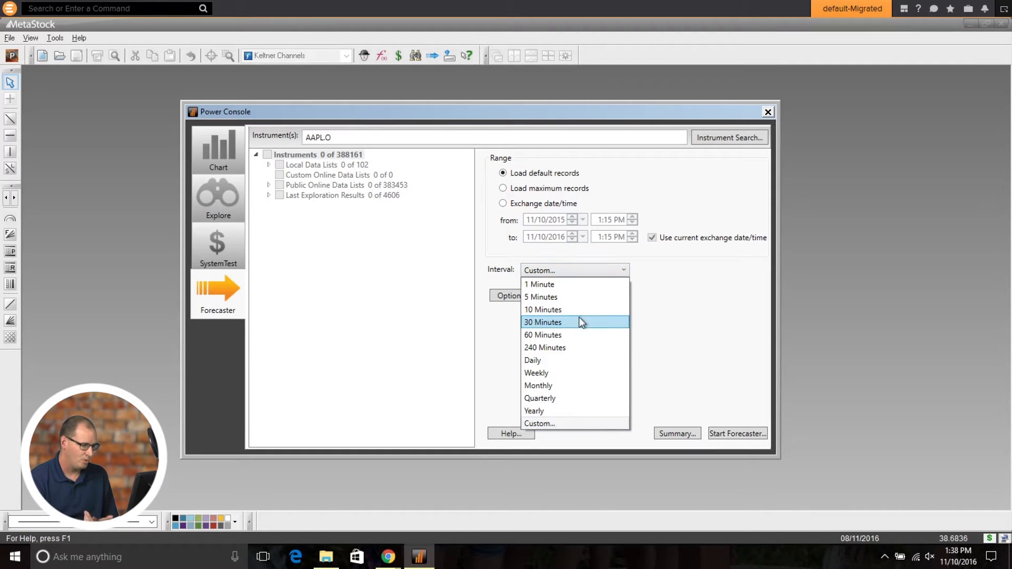
{"action": "left_click", "coordinate": [543, 322]}
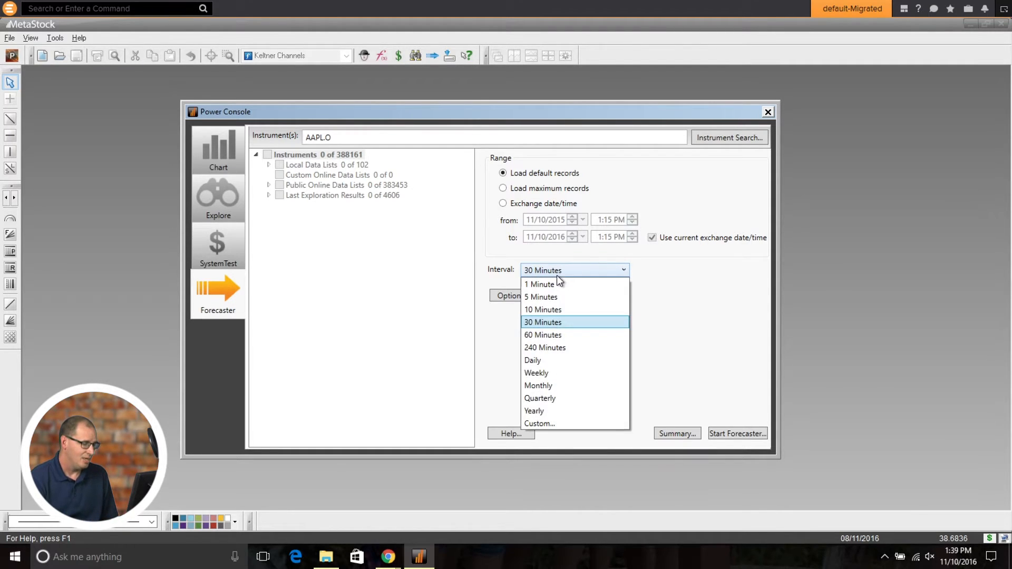
{"action": "mouse_move", "coordinate": [546, 360]}
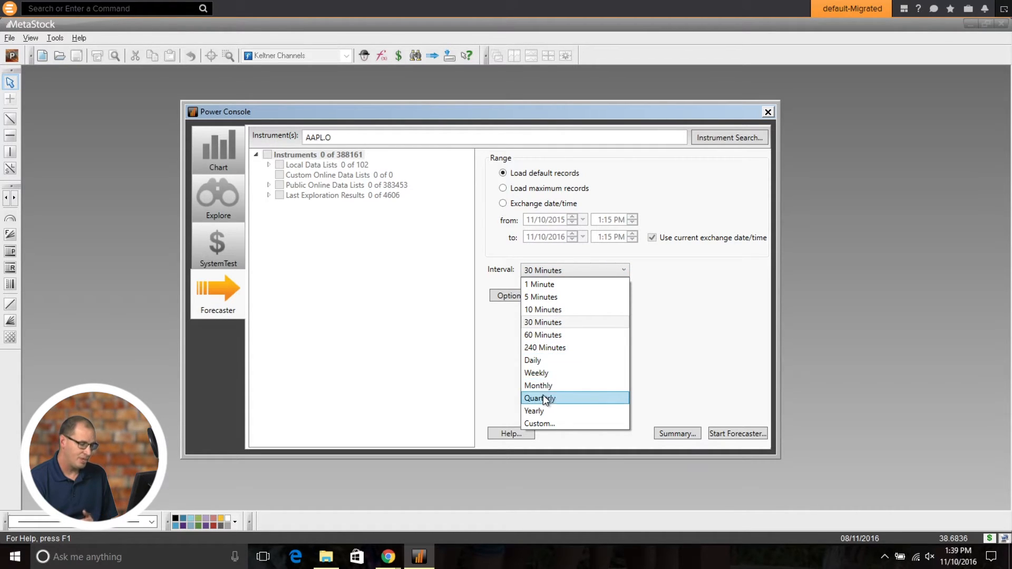
{"action": "mouse_move", "coordinate": [546, 424]}
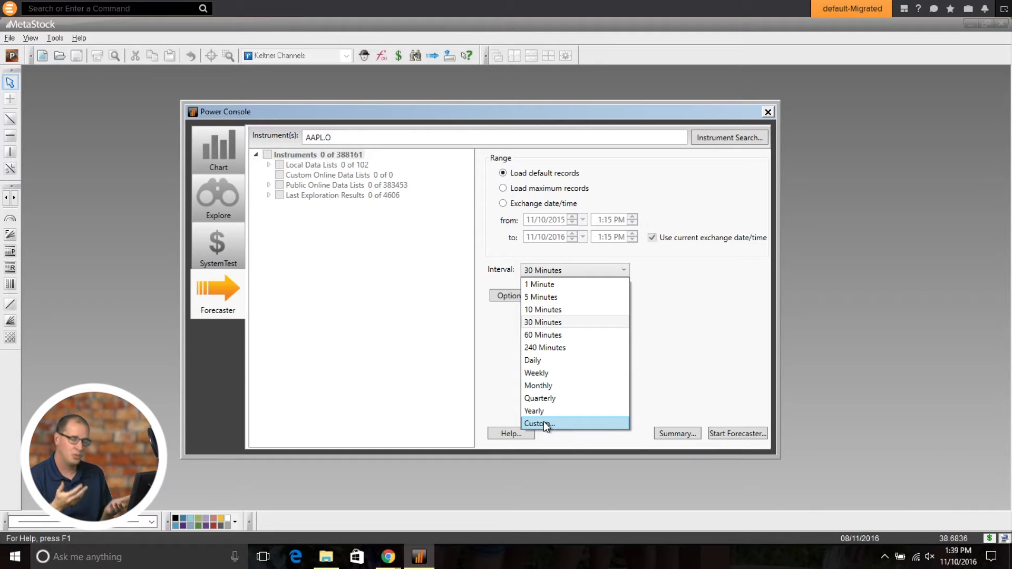
{"action": "mouse_move", "coordinate": [556, 322]}
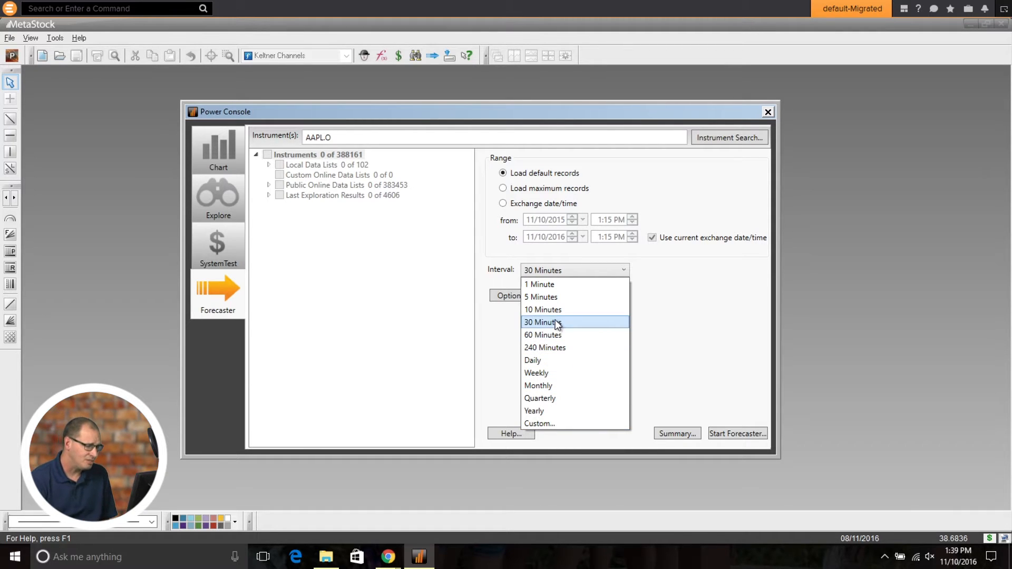
{"action": "left_click", "coordinate": [542, 323]}
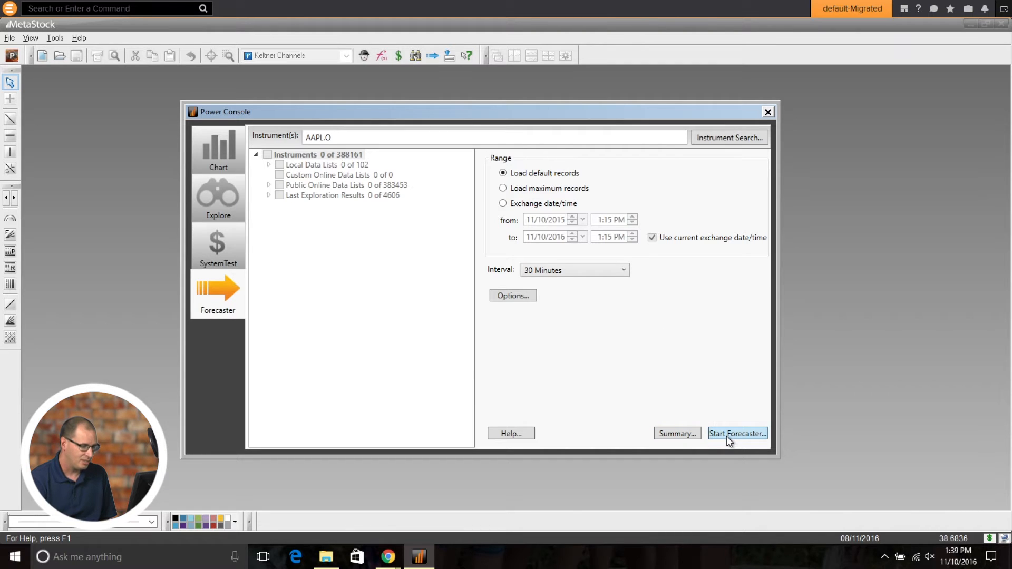
- Start the Forecaster on AAPL.O 30-minute data and show the Candlestick Big Black forecast cloud
{"action": "left_click", "coordinate": [737, 433]}
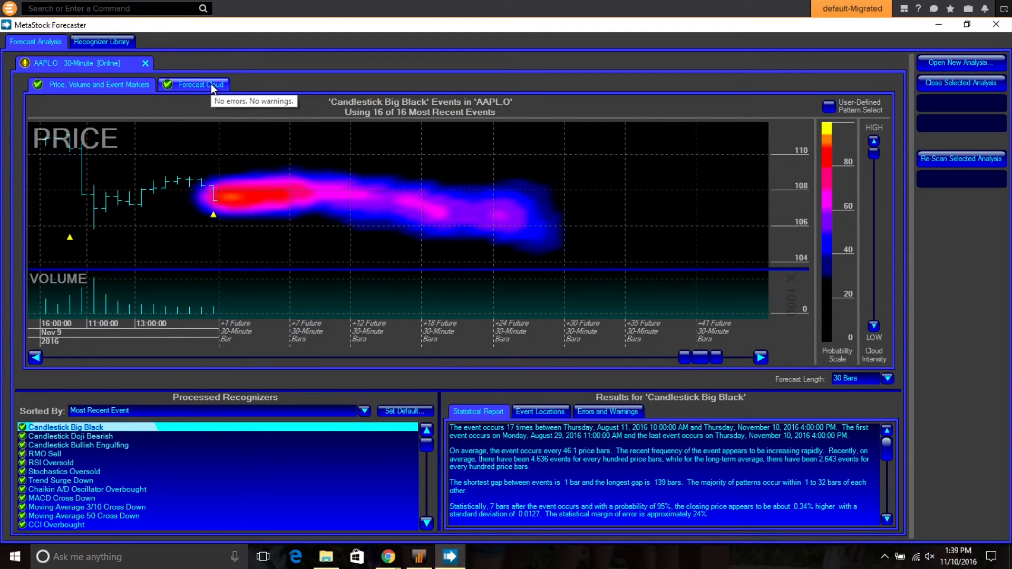
{"action": "left_click", "coordinate": [201, 85]}
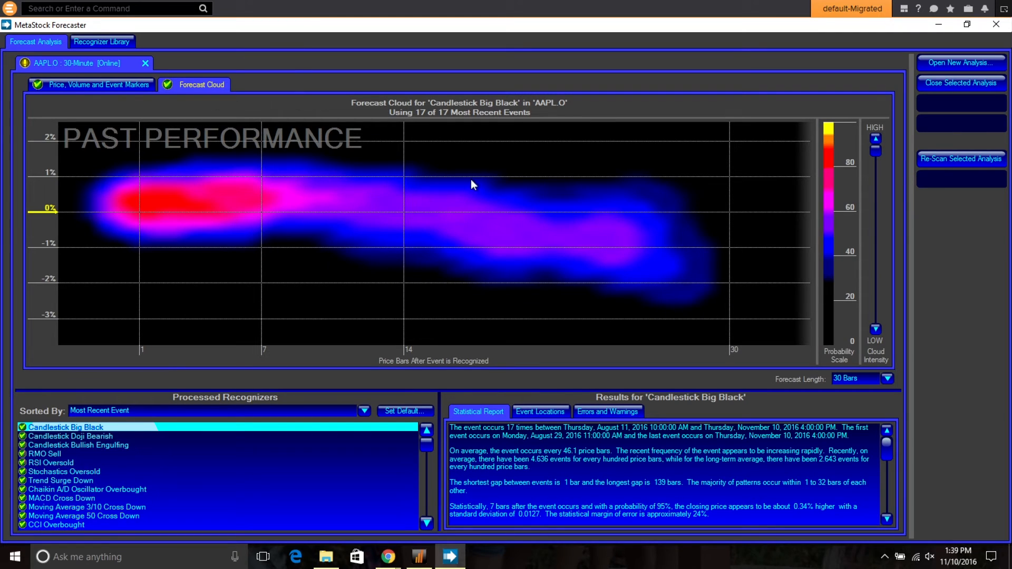
{"action": "mouse_move", "coordinate": [487, 240]}
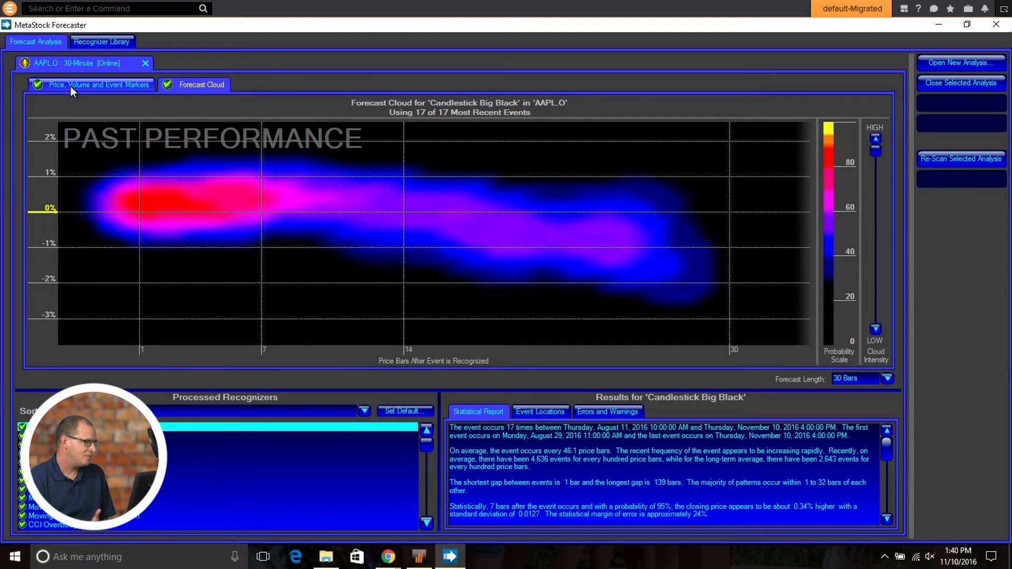
- Start a new analysis with .DJI as the instrument and show its daily chart
{"action": "left_click", "coordinate": [90, 84]}
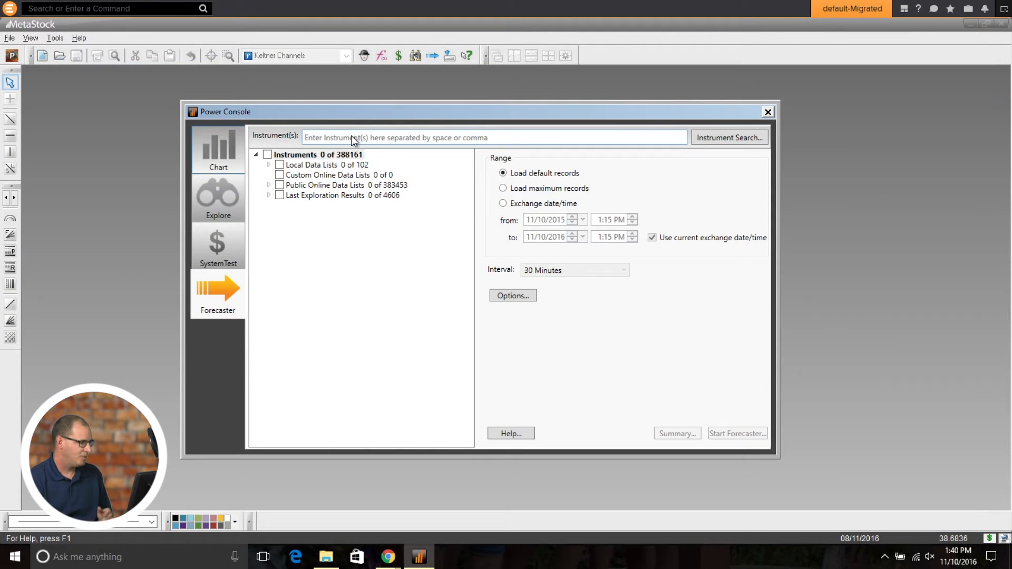
{"action": "type", "text": ".DJI"}
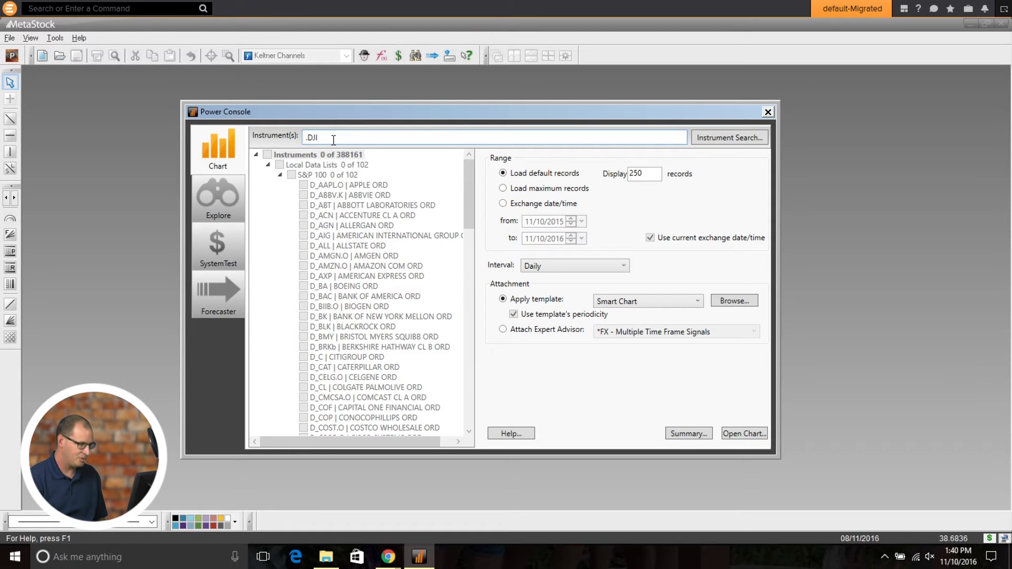
{"action": "left_click", "coordinate": [744, 433]}
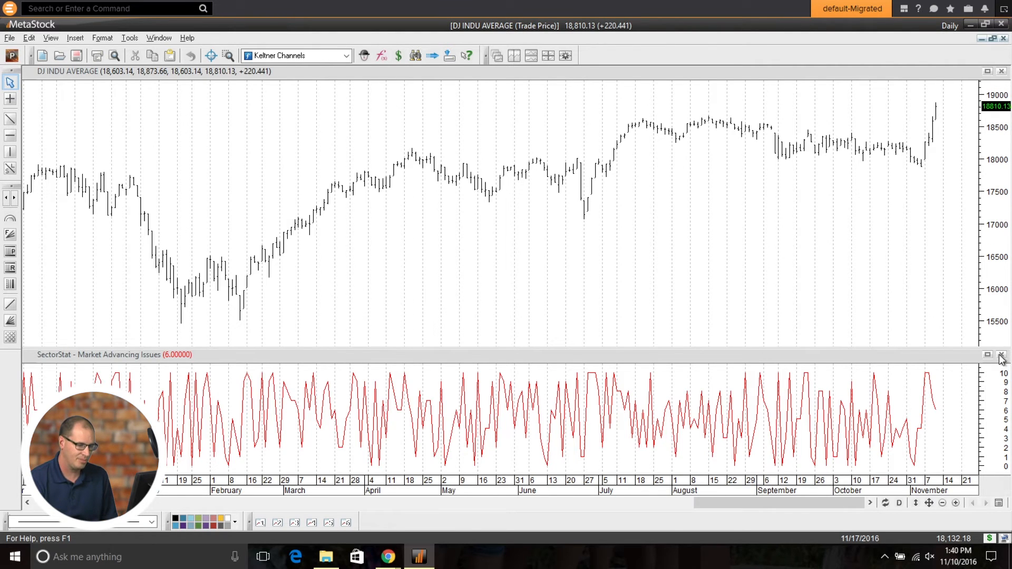
- Remove the Market Advancing Issues pane and change the Dow chart periodicity to 5 Minute
{"action": "left_click", "coordinate": [1001, 354]}
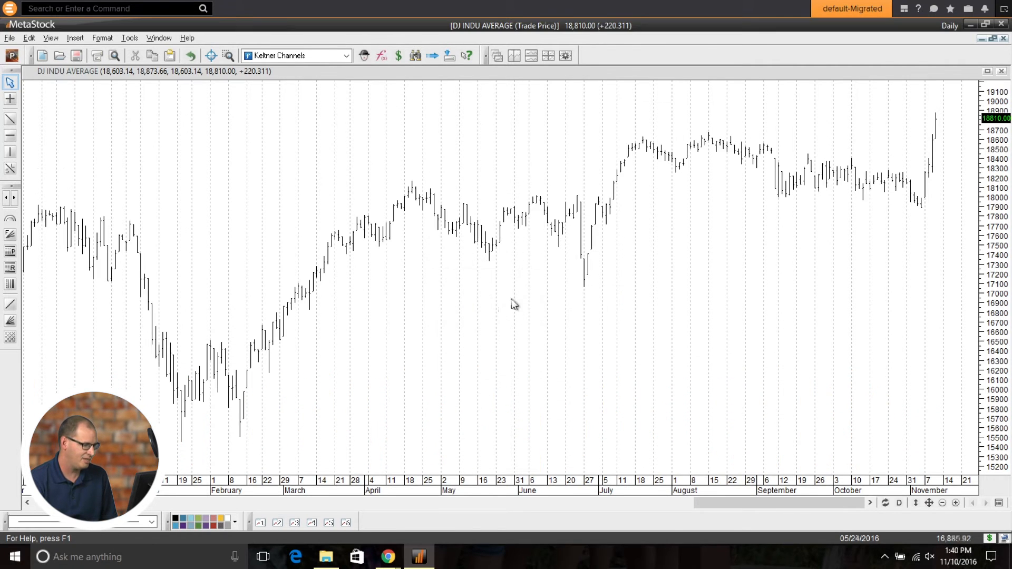
{"action": "right_click", "coordinate": [513, 303]}
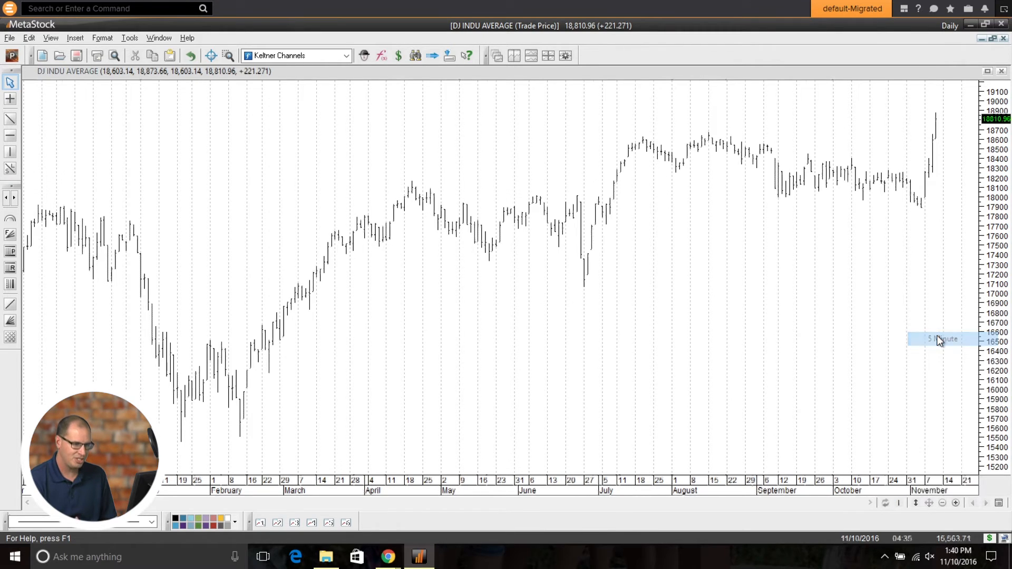
{"action": "left_click", "coordinate": [940, 338]}
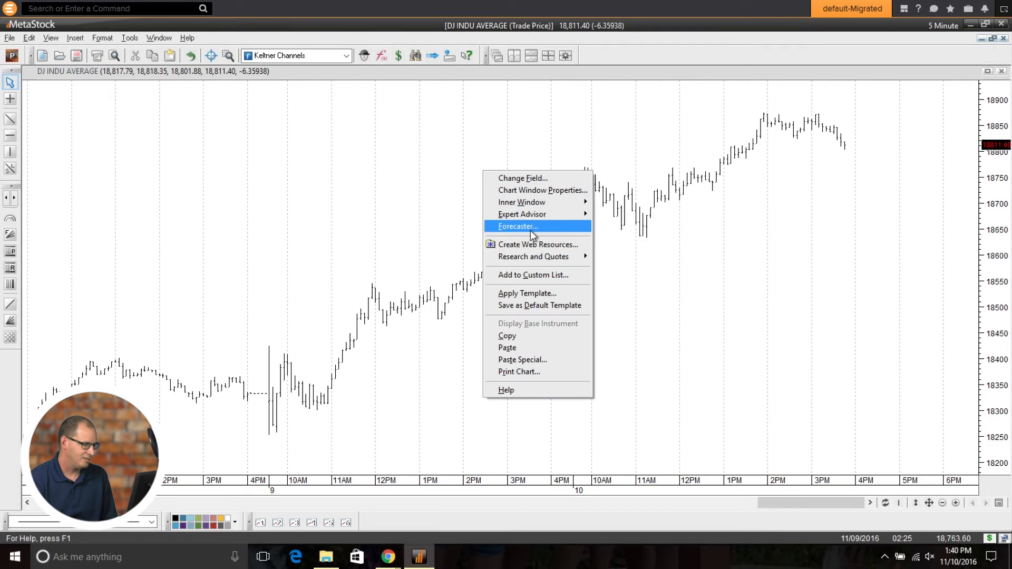
- Run Forecaster on the 5-minute .DJI chart and show the latest Trend Surge Down event's cloud
{"action": "left_click", "coordinate": [516, 226]}
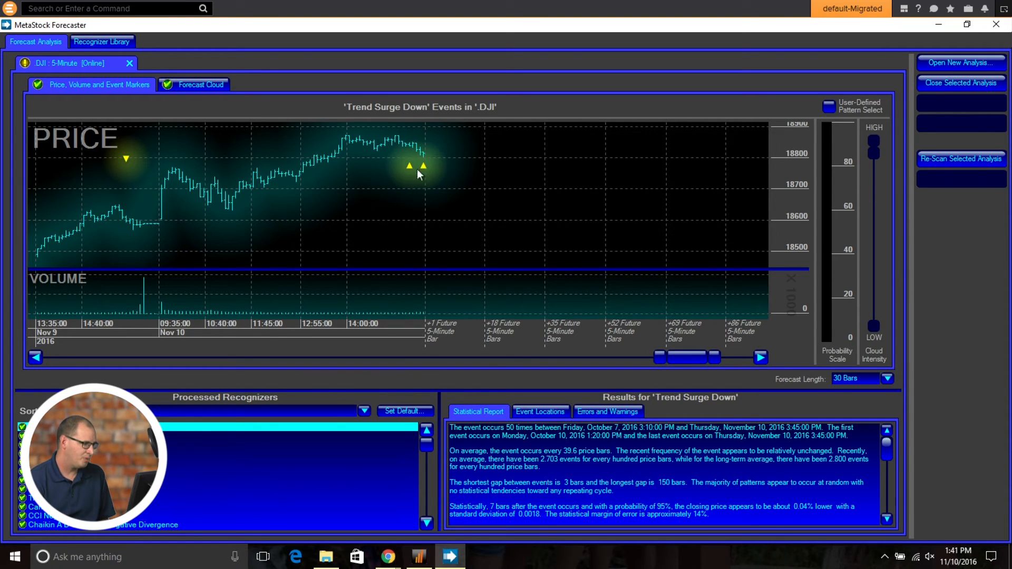
{"action": "mouse_move", "coordinate": [423, 166]}
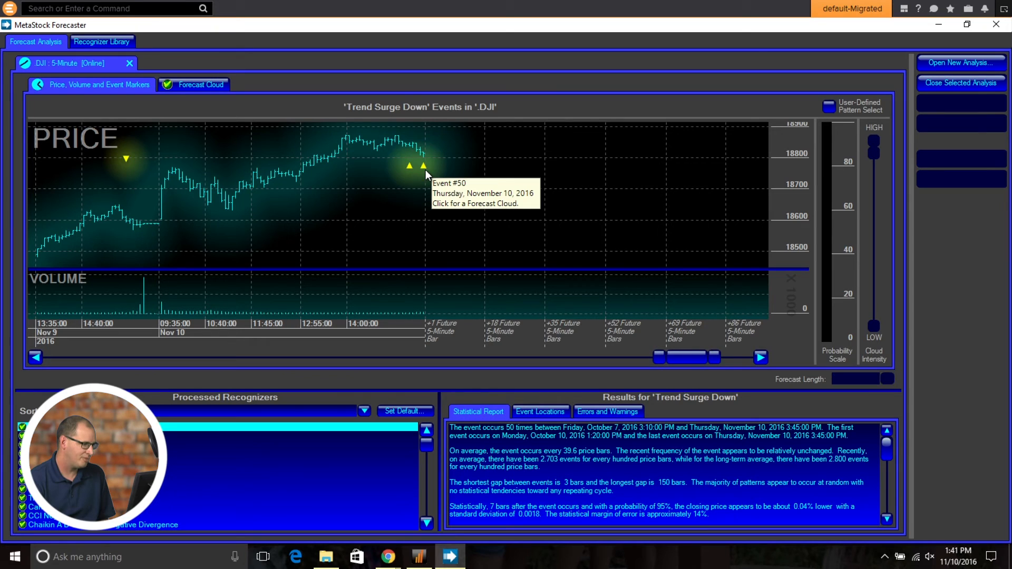
{"action": "left_click", "coordinate": [422, 166]}
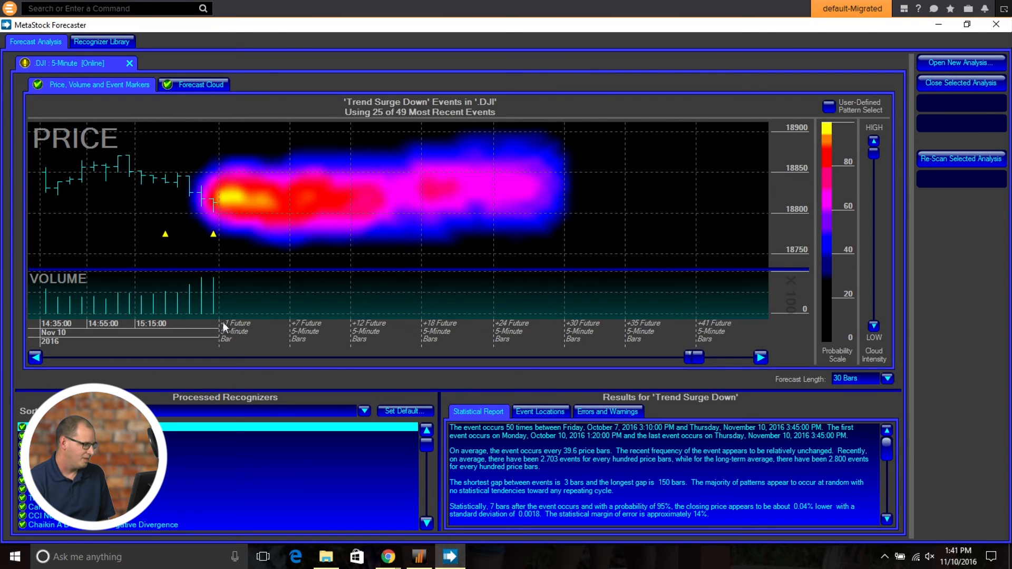
{"action": "mouse_move", "coordinate": [315, 330]}
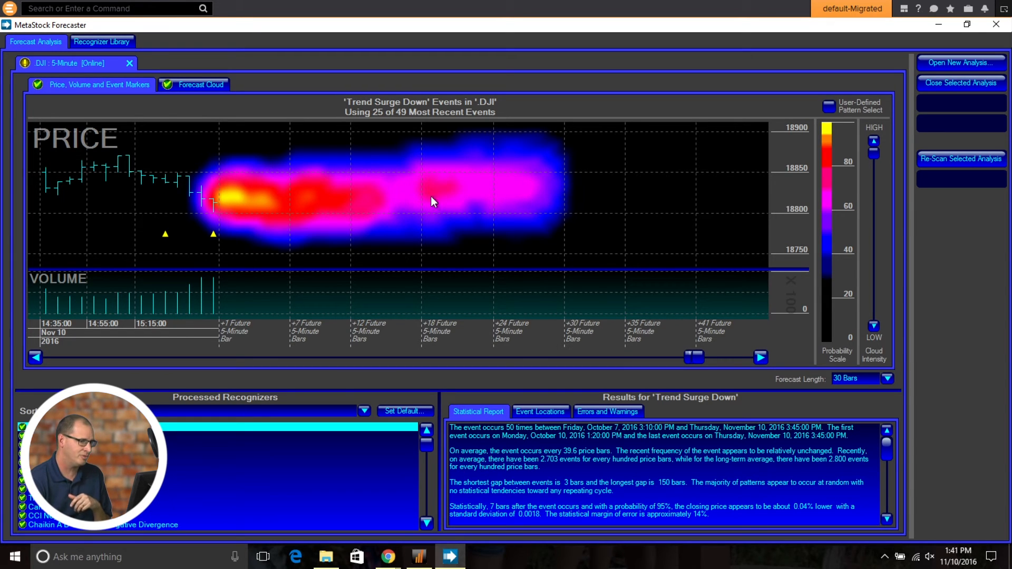
- Show the Recognizer Library listing event and pattern recognizers
{"action": "left_click", "coordinate": [101, 41]}
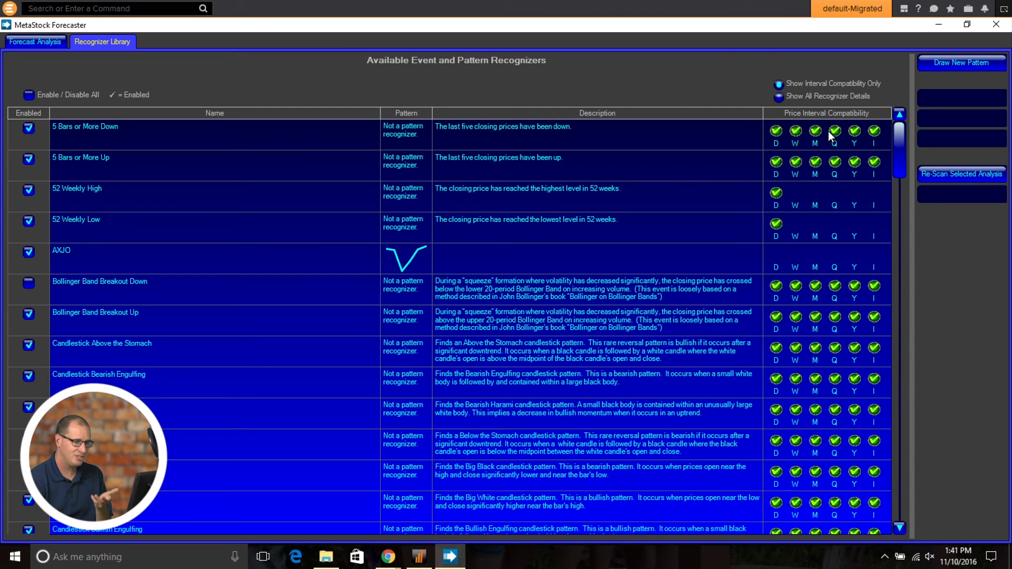
{"action": "mouse_move", "coordinate": [846, 145]}
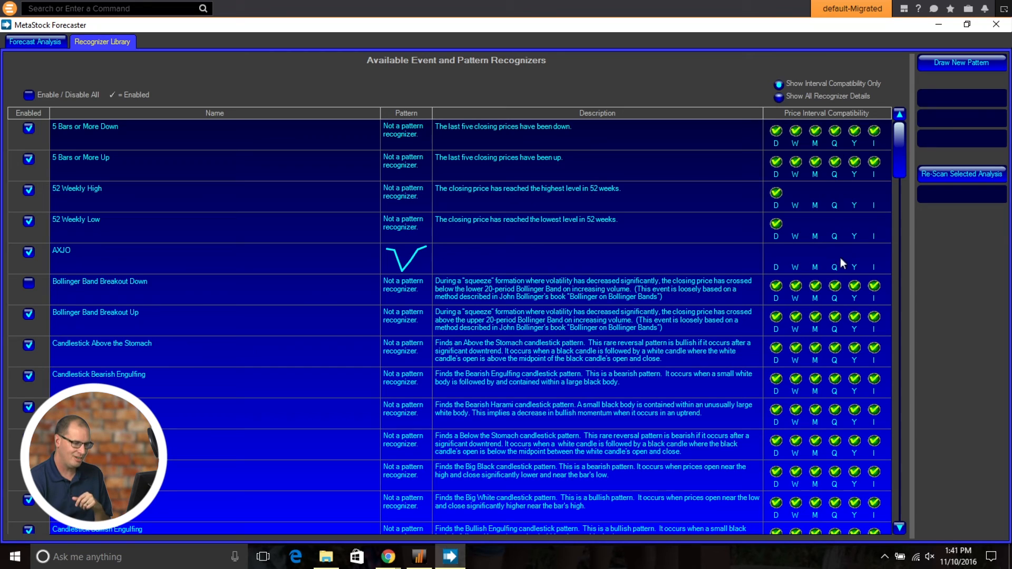
{"action": "mouse_move", "coordinate": [855, 304]}
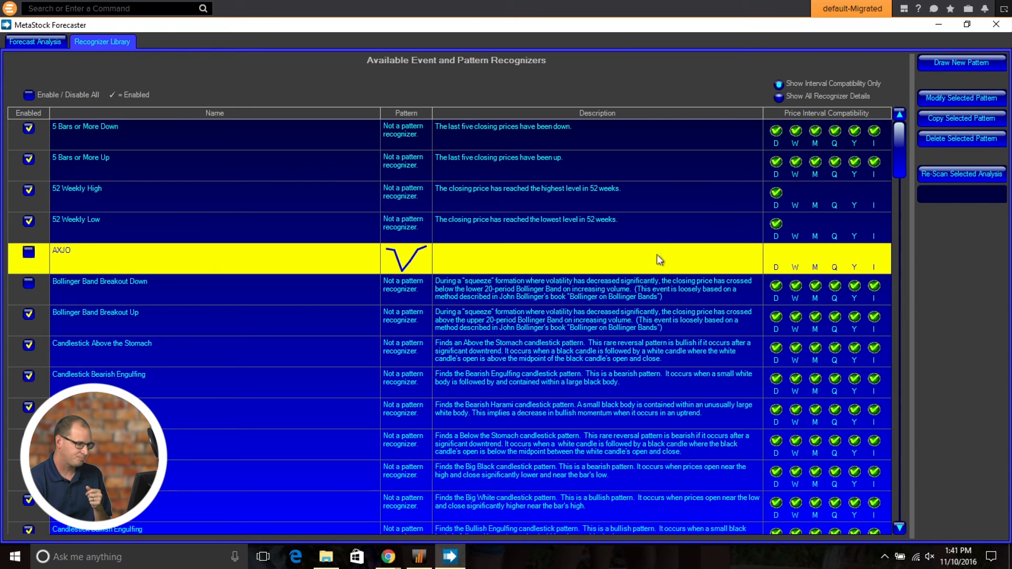
- Edit the AXJO pattern and tick Daily and Intraday as compatible price intervals
{"action": "left_click", "coordinate": [962, 98]}
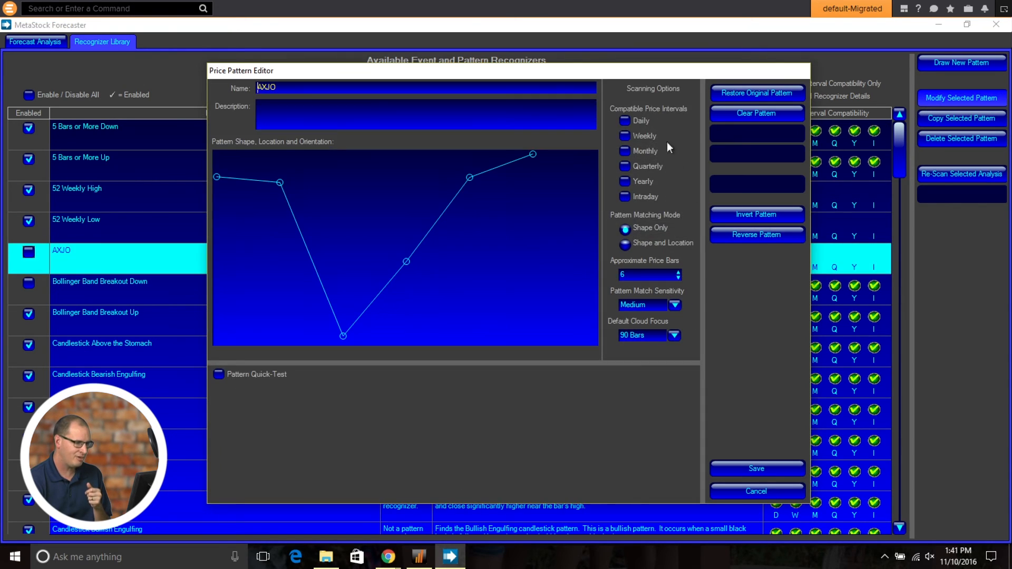
{"action": "left_click", "coordinate": [623, 122]}
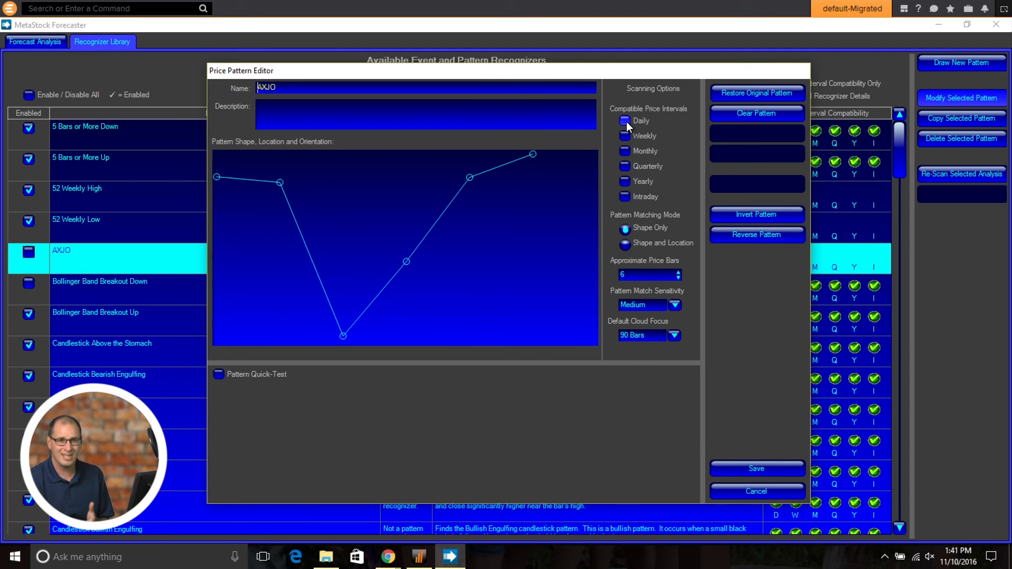
{"action": "mouse_move", "coordinate": [626, 133]}
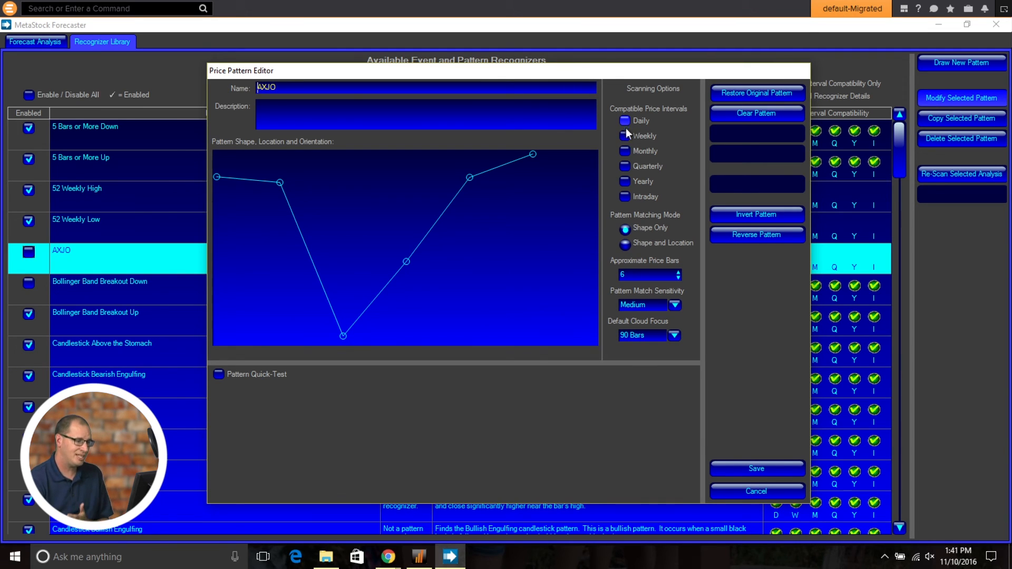
{"action": "left_click", "coordinate": [623, 120]}
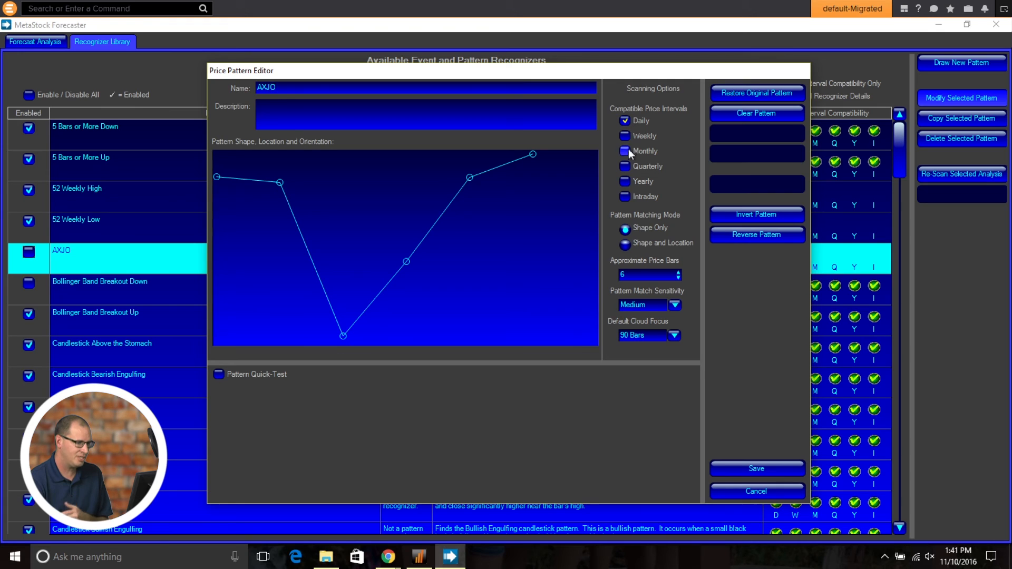
{"action": "left_click", "coordinate": [625, 198]}
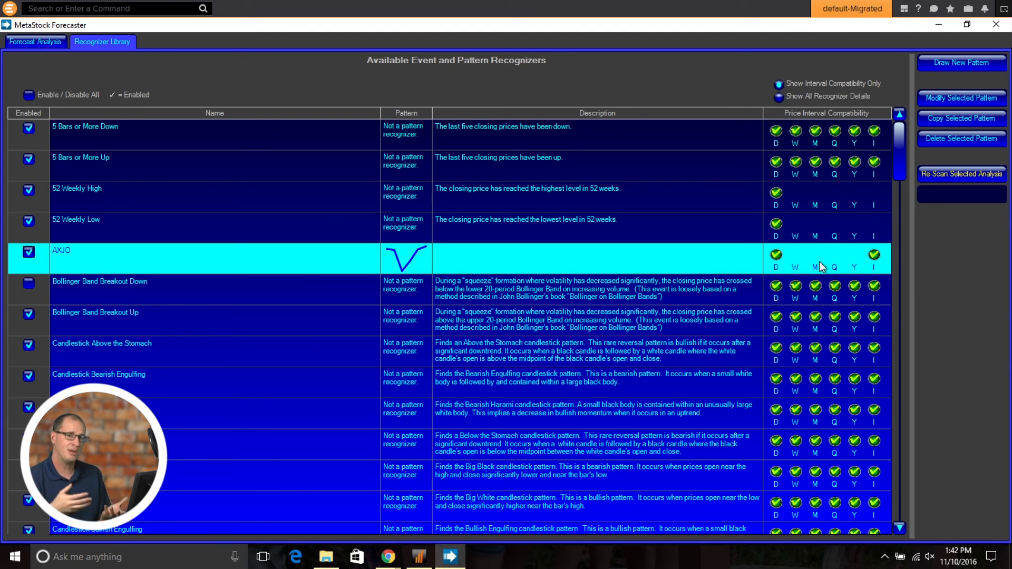
{"action": "mouse_move", "coordinate": [84, 54]}
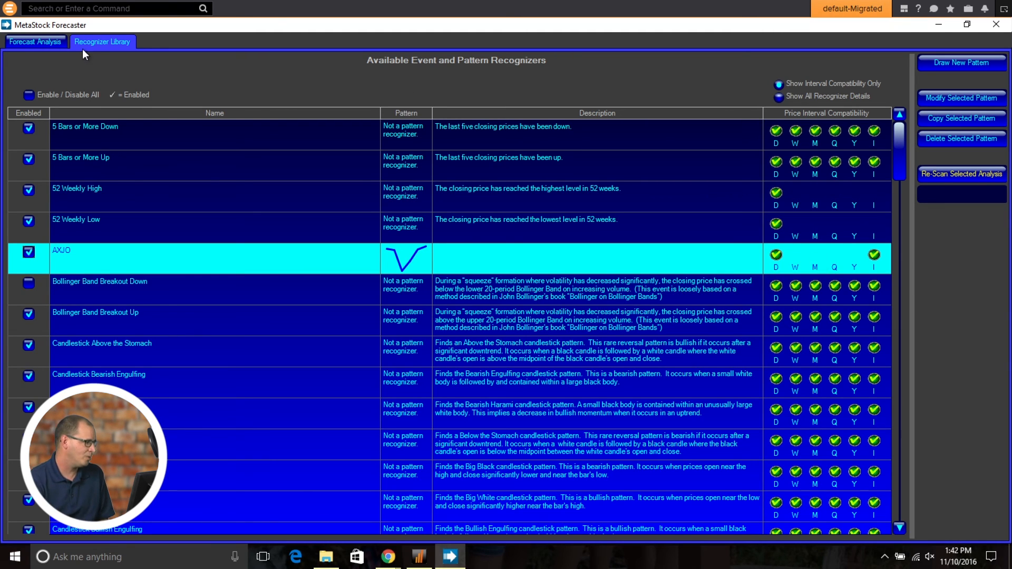